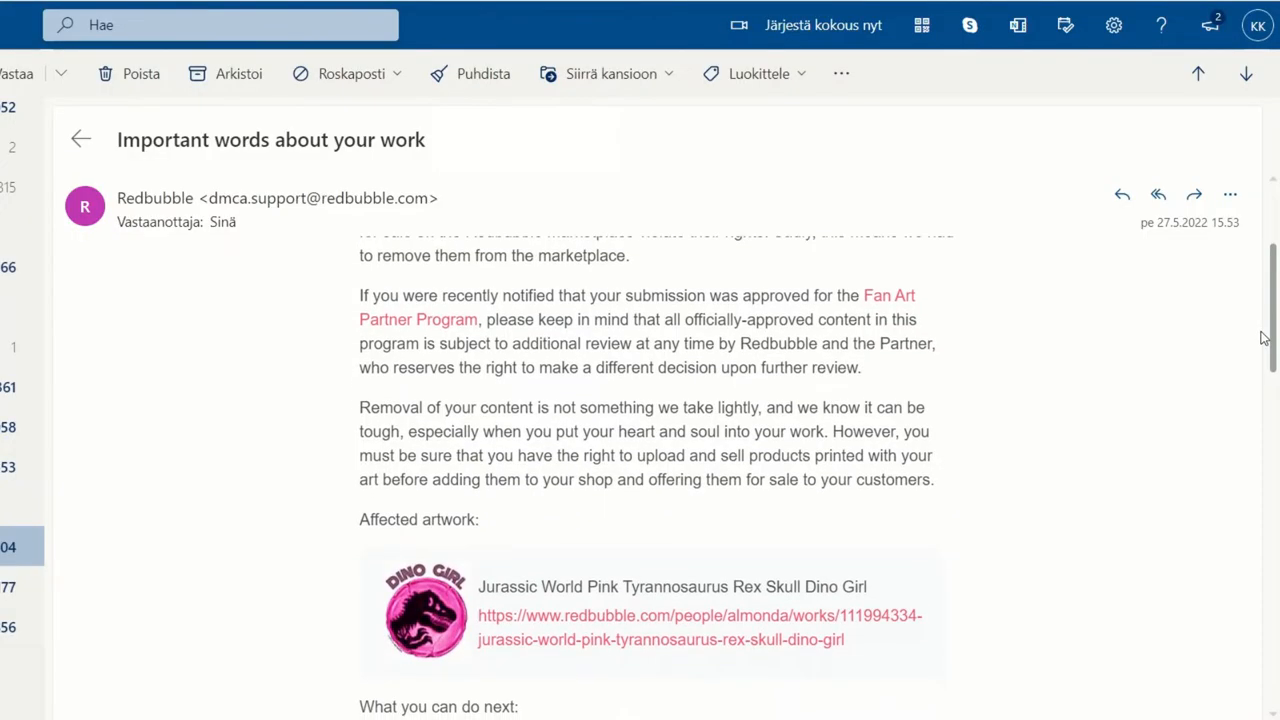
Step: Read the takedown email down to 'What you can do next', then browse Redbubble's 'jurassic world' search results
scroll(down, 3)
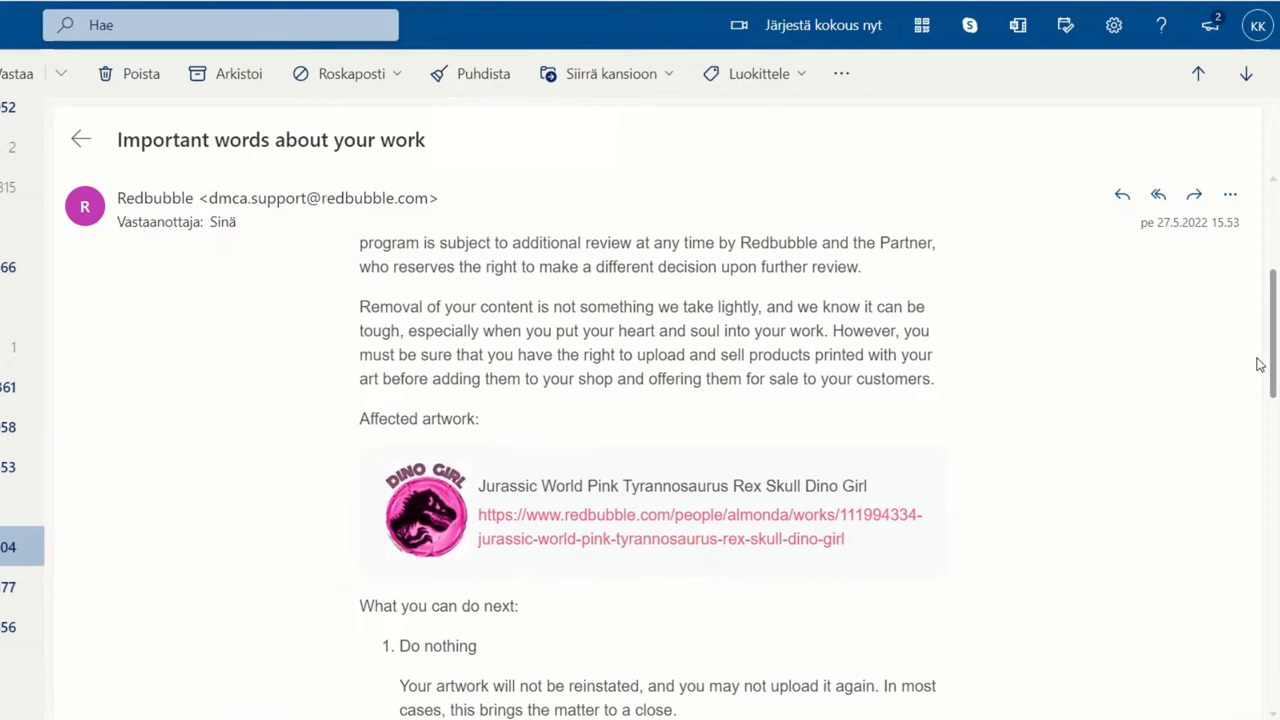
scroll(down, 3)
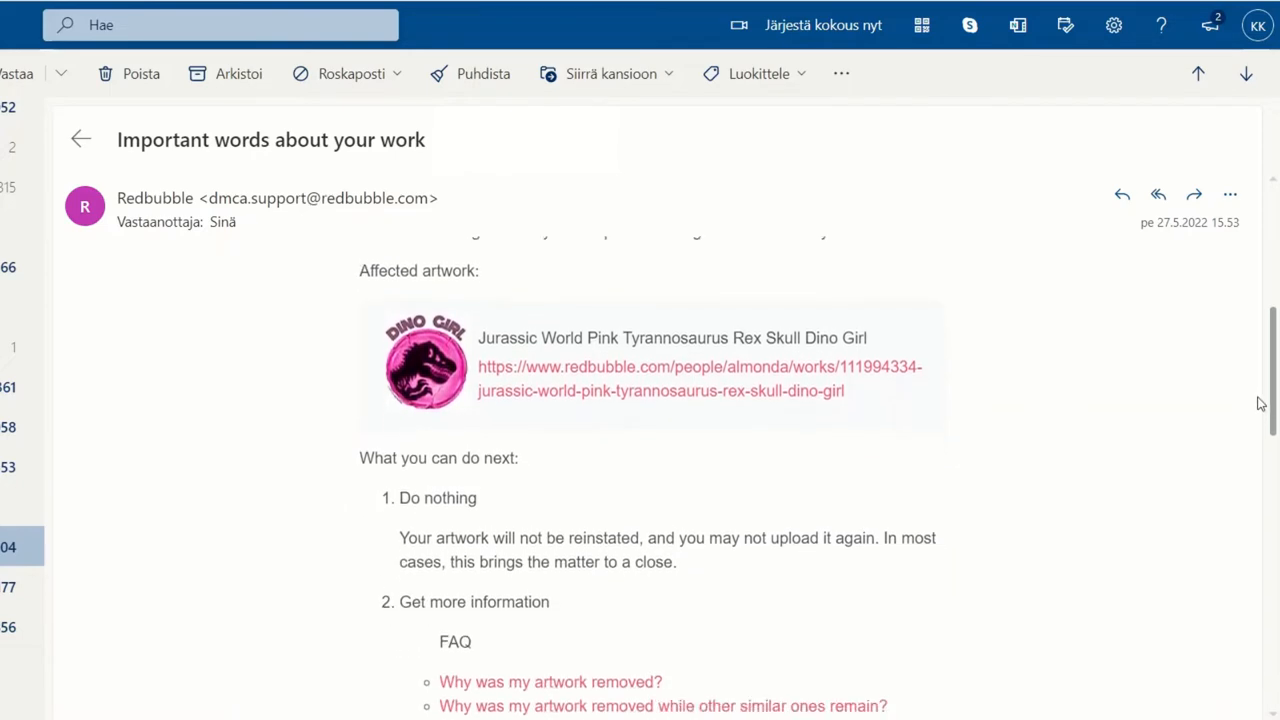
click(692, 368)
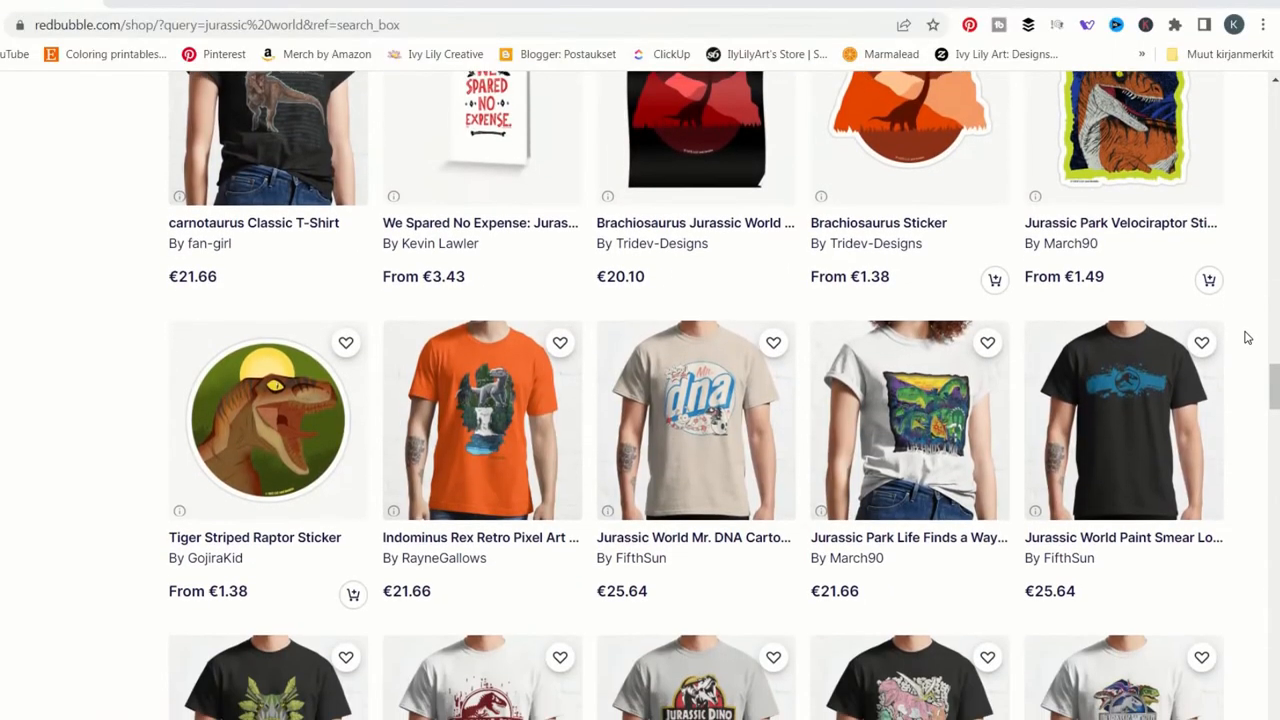
scroll(down, 3)
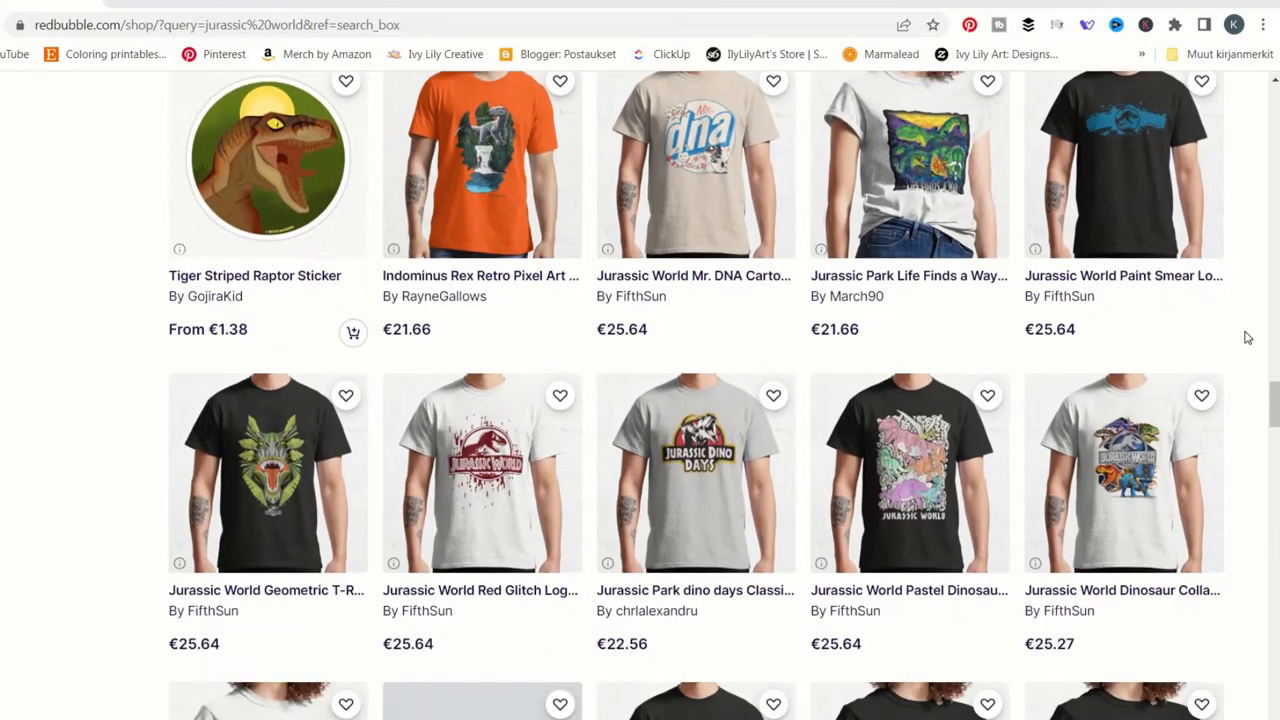